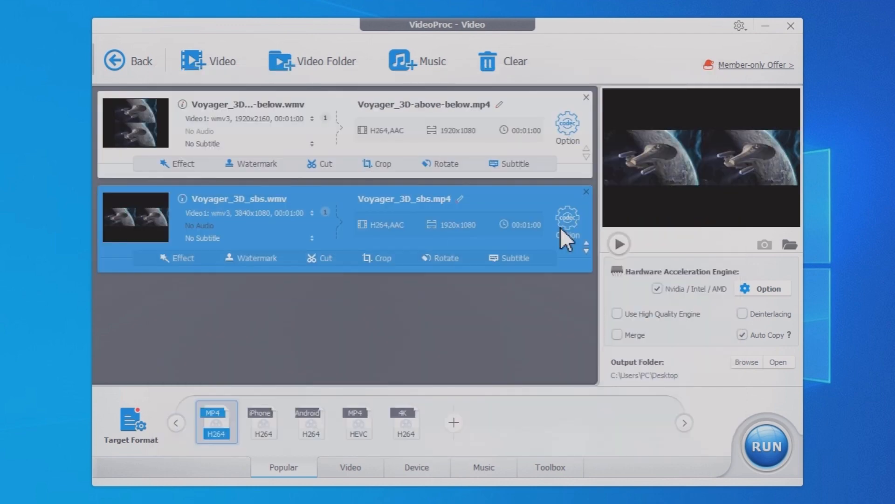
Open the Toolbox's 3D→2D tool, then close VideoProc Converter.
left_click(549, 468)
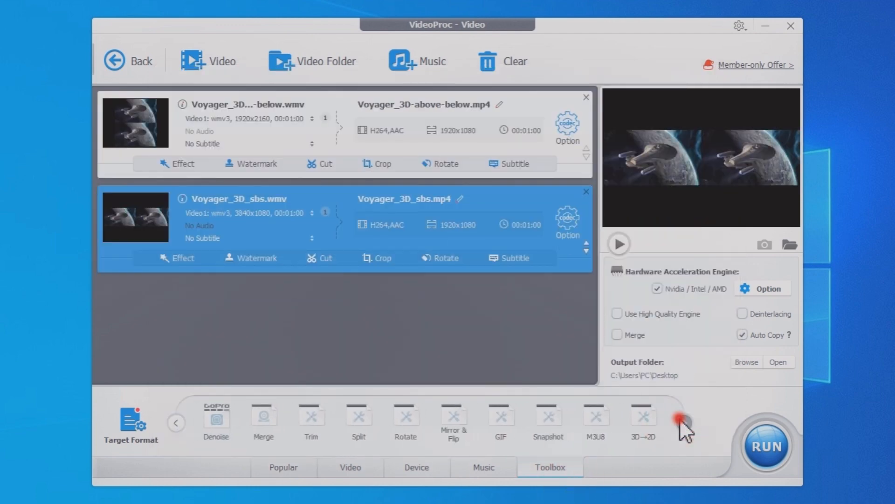
left_click(643, 419)
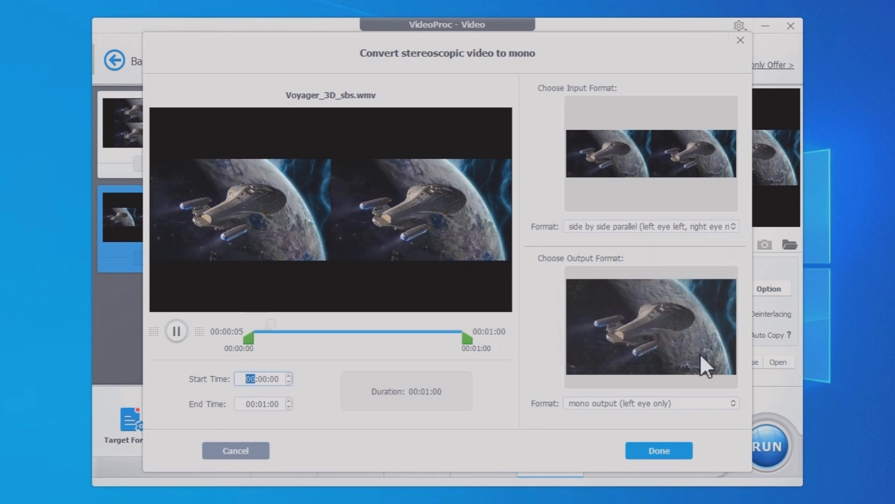
left_click(658, 450)
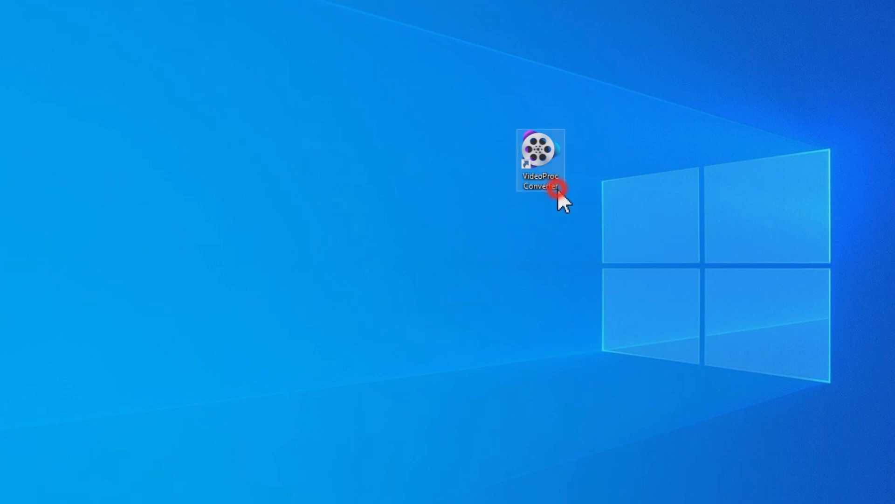
Relaunch VideoProc Converter into Video mode and add the two Voyager 3D videos.
double_click(540, 155)
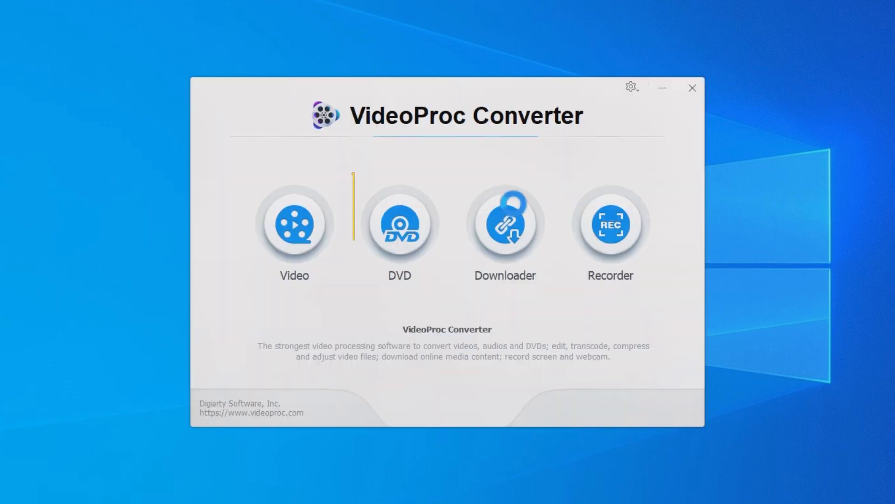
left_click(293, 223)
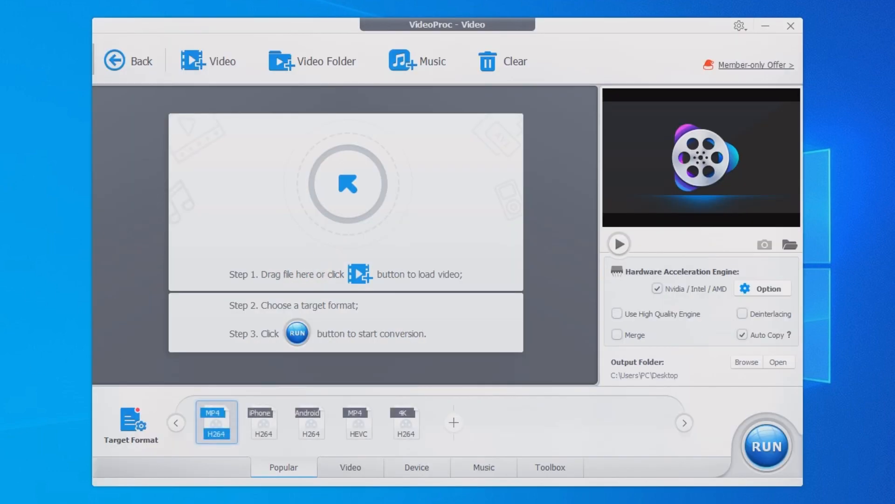
left_click(208, 61)
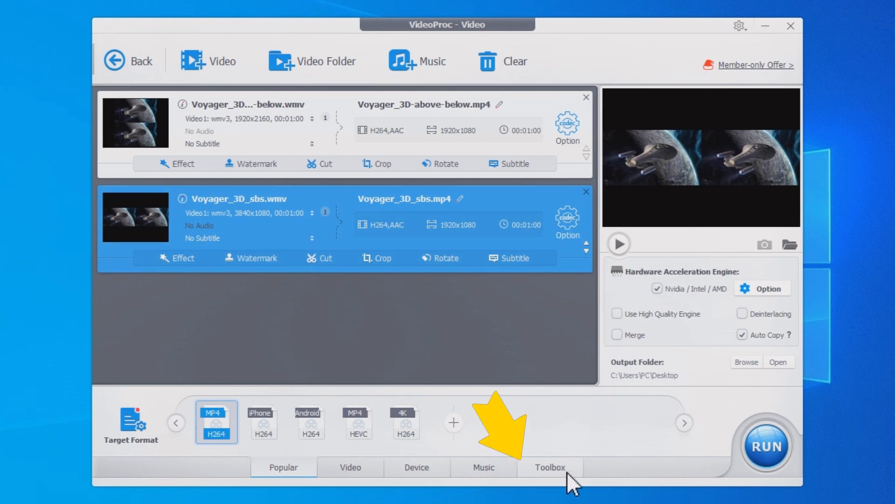
Open the Toolbox's 3D→2D settings for Voyager_3D_sbs.wmv.
left_click(549, 466)
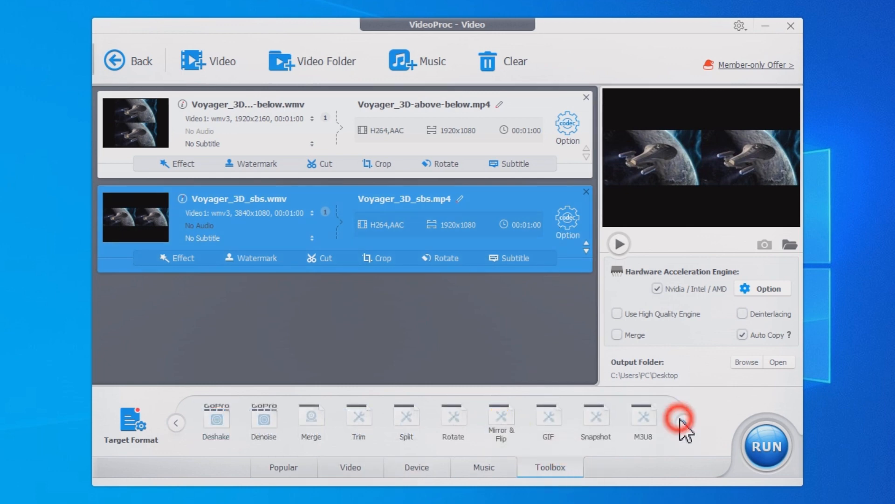
left_click(680, 423)
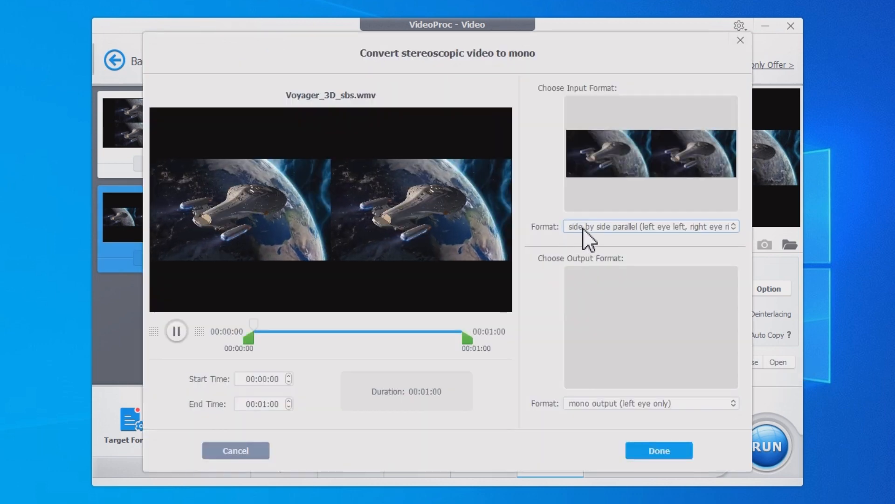
Set side by side parallel input and mono left-eye output for Voyager_3D_sbs.
left_click(650, 227)
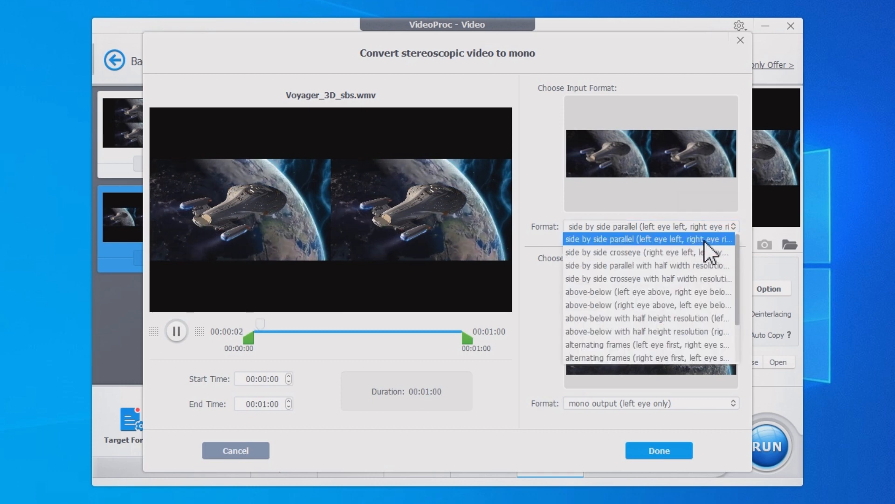
left_click(649, 239)
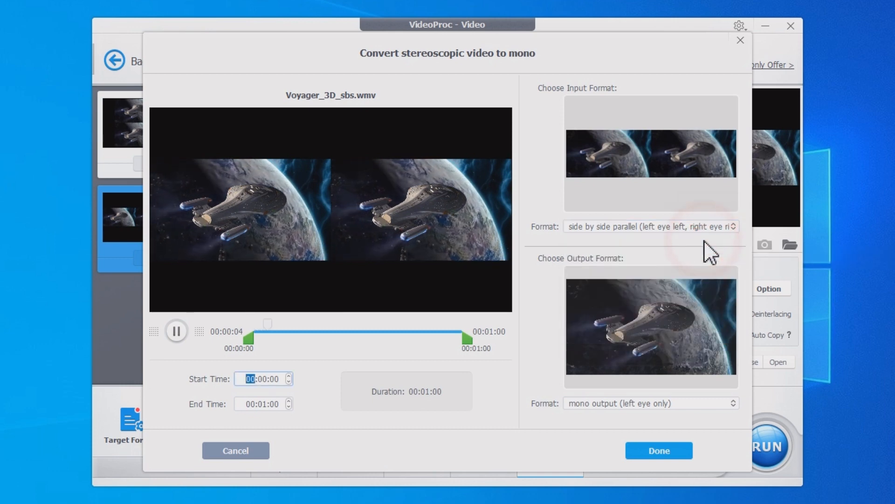
left_click(650, 403)
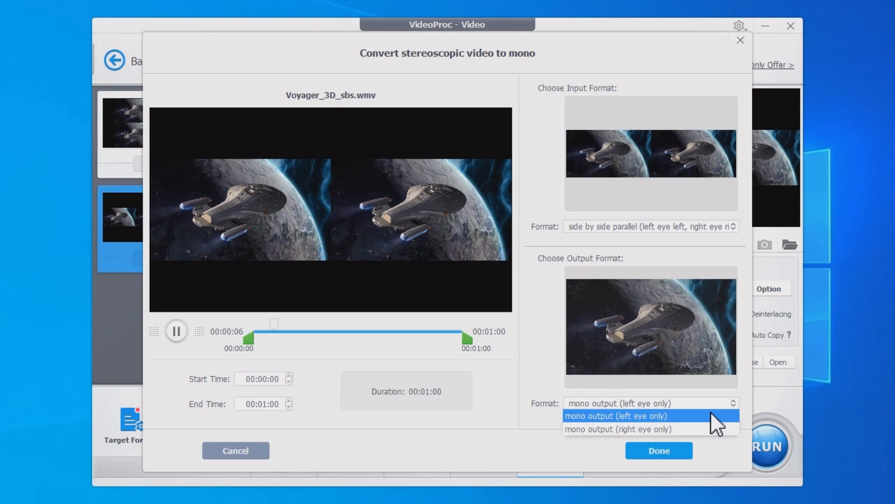
left_click(659, 450)
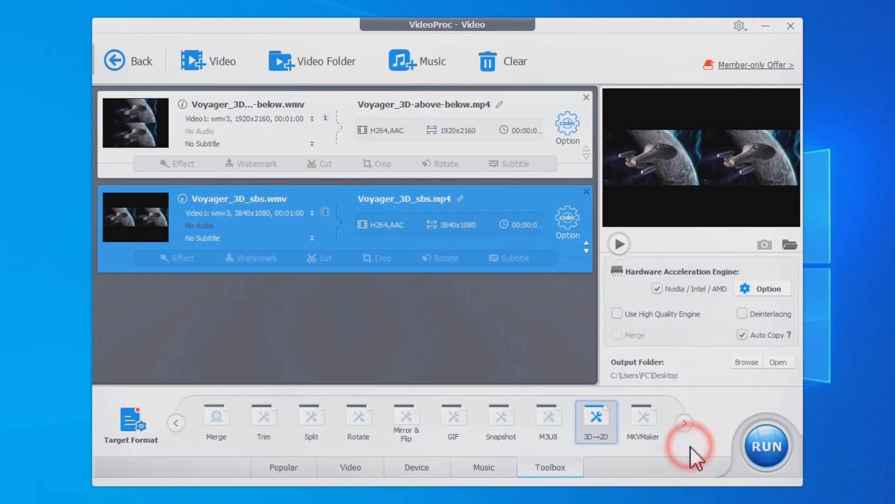
Give Voyager_3D-above-below left-eye mono 3D→2D output and run both conversions to MP4.
left_click(596, 422)
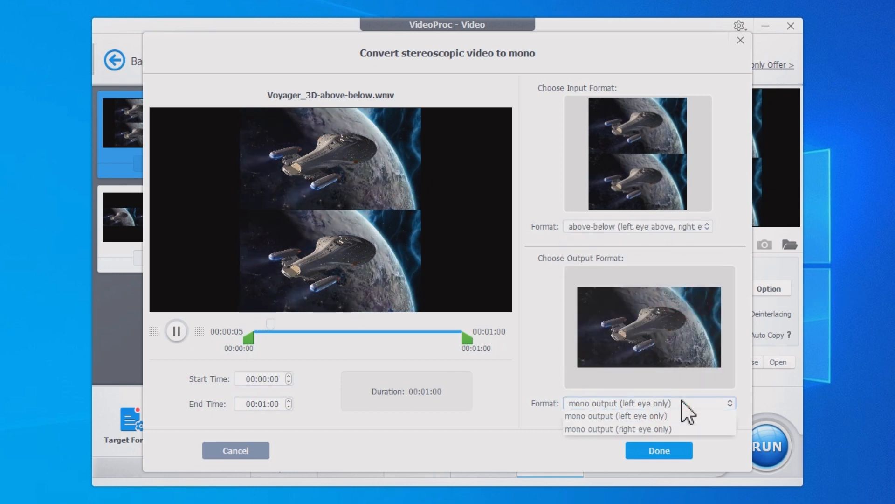
left_click(659, 450)
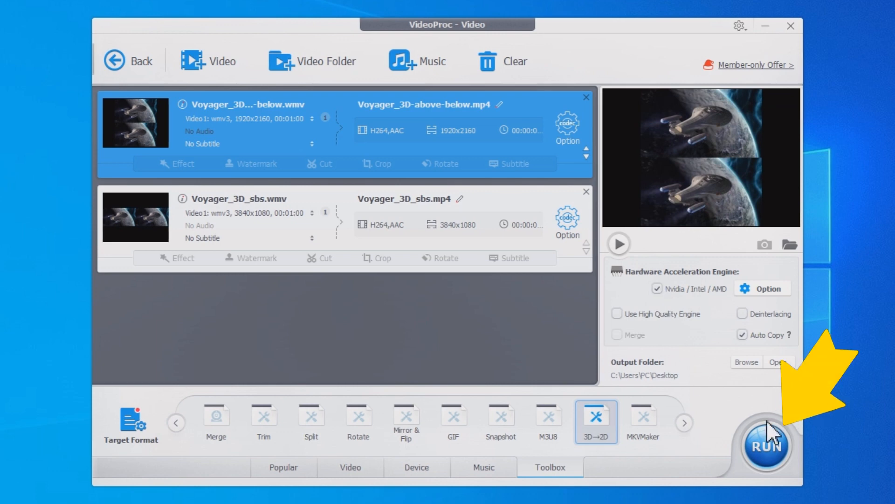
left_click(766, 445)
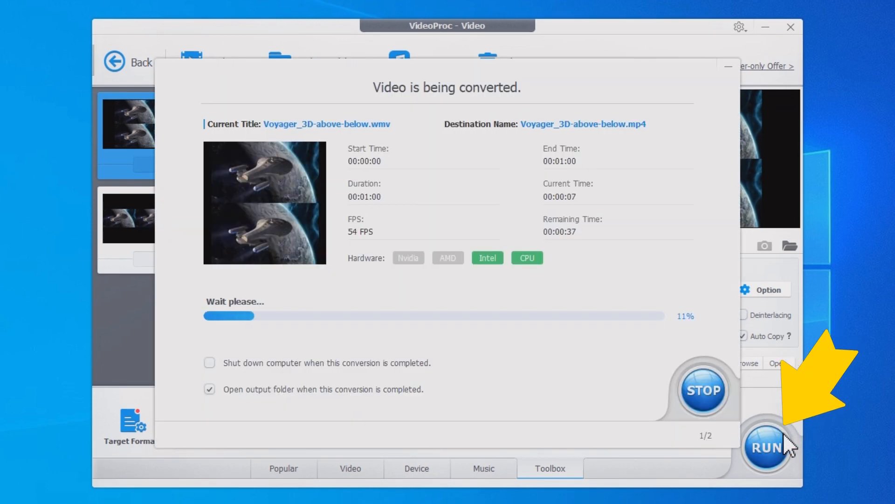